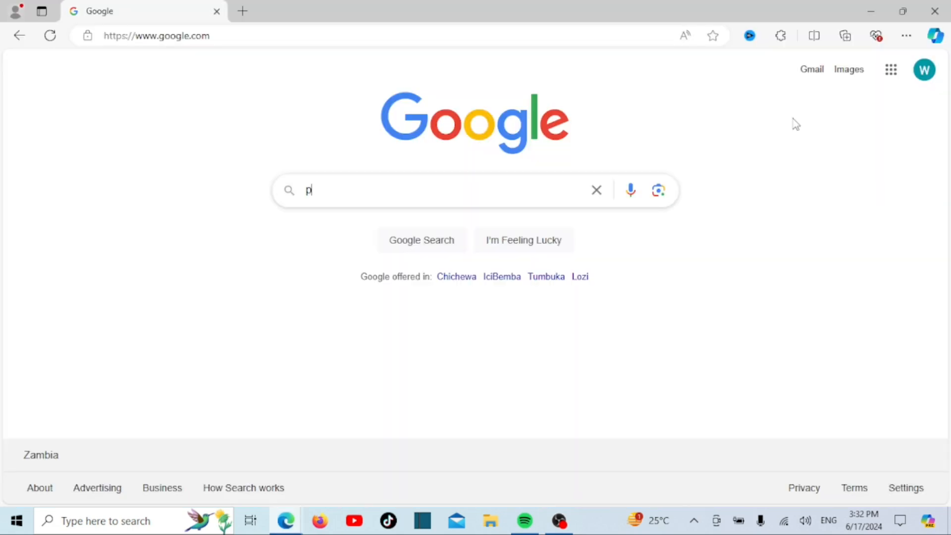
# - Search Google for 'pycharm download' and show the results page
pyautogui.write('yd')
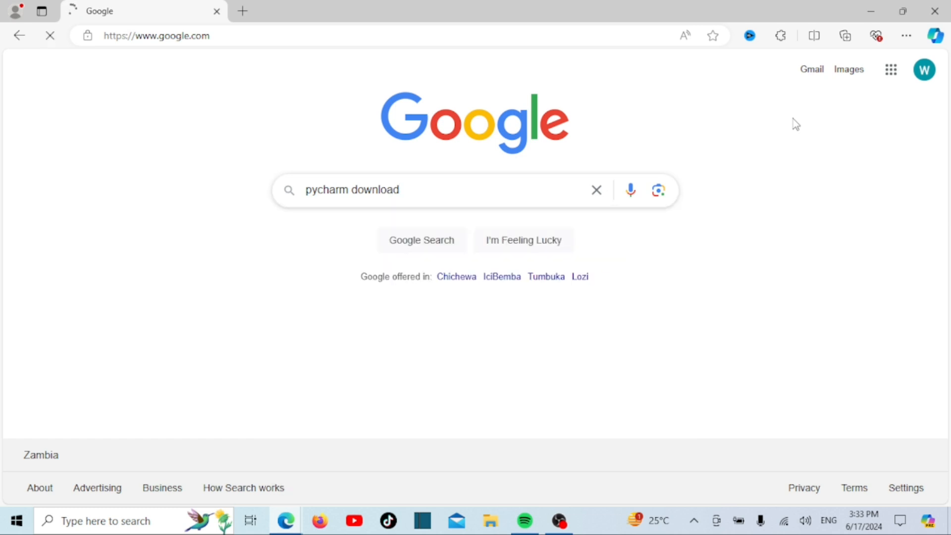
pyautogui.click(425, 190)
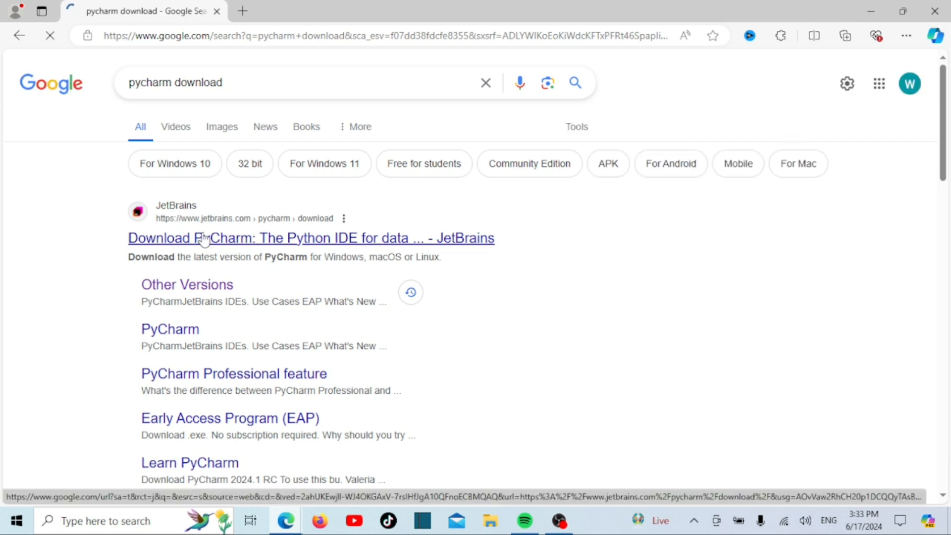
# - Download the PyCharm Community Edition 2024.1.3 Windows installer from JetBrains and check its progress
pyautogui.click(311, 238)
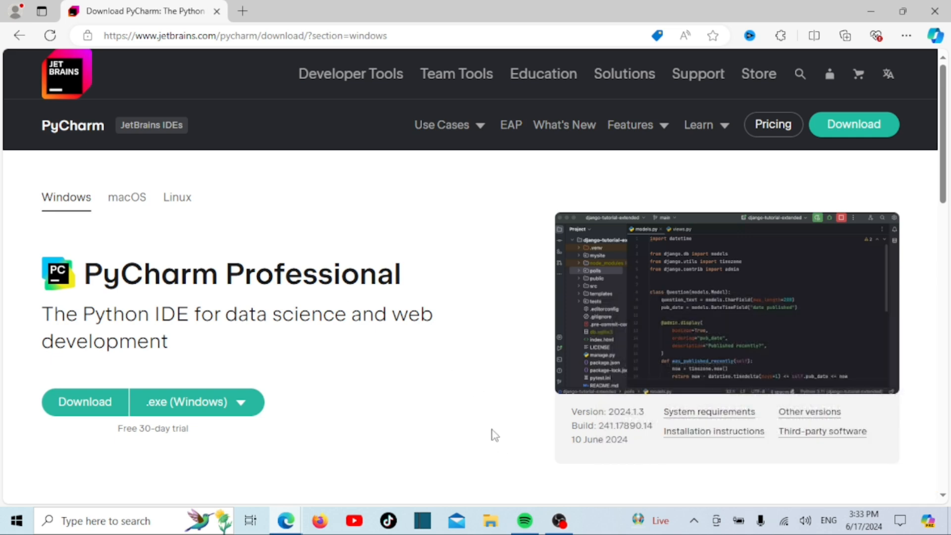
pyautogui.moveTo(321, 388)
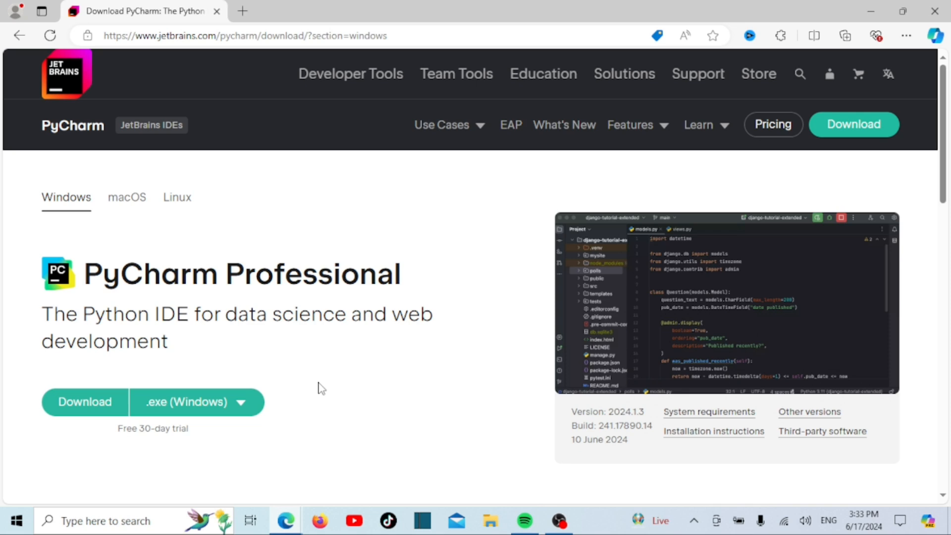
pyautogui.moveTo(195, 284)
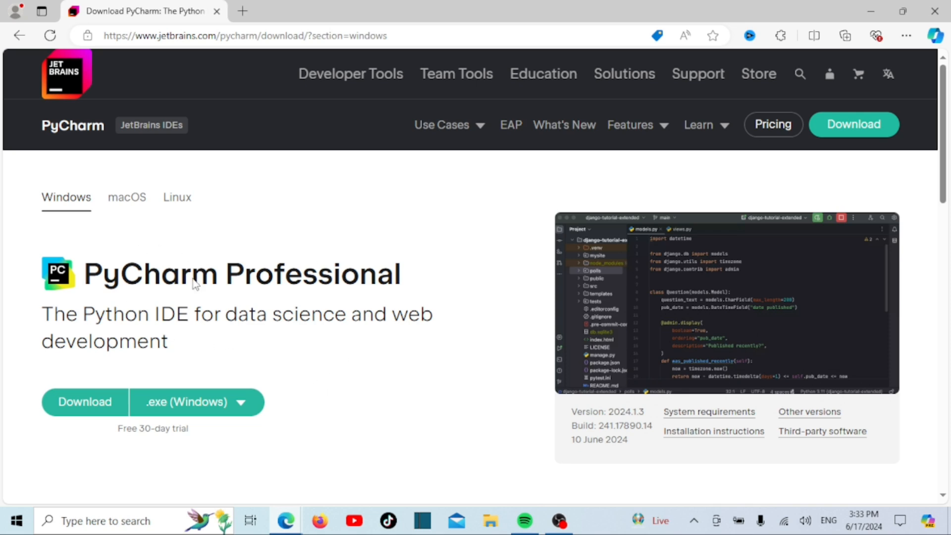
pyautogui.moveTo(878, 143)
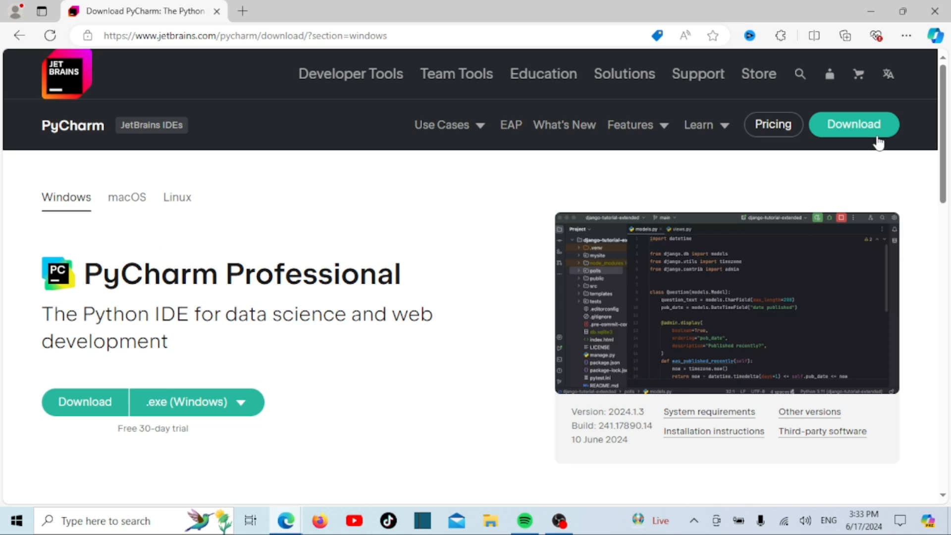
pyautogui.scroll(-3)
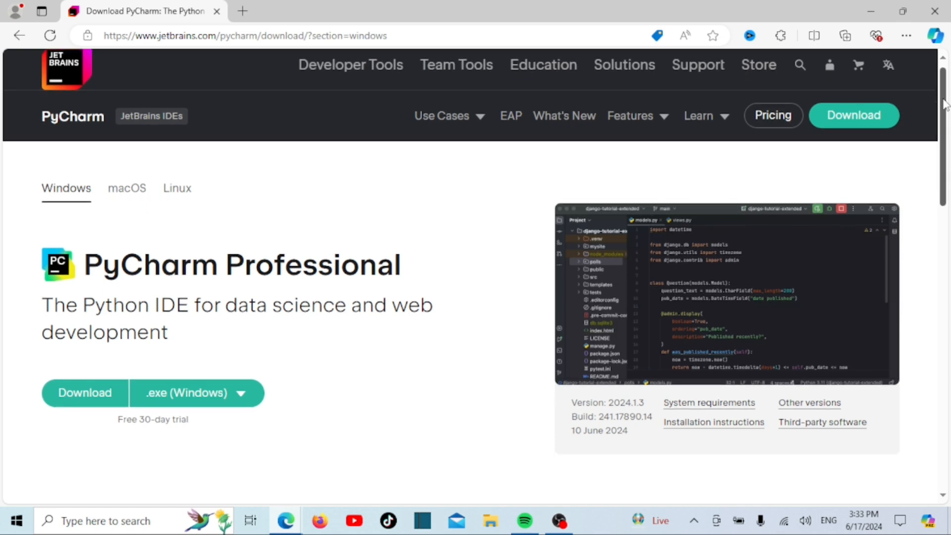
pyautogui.scroll(-3)
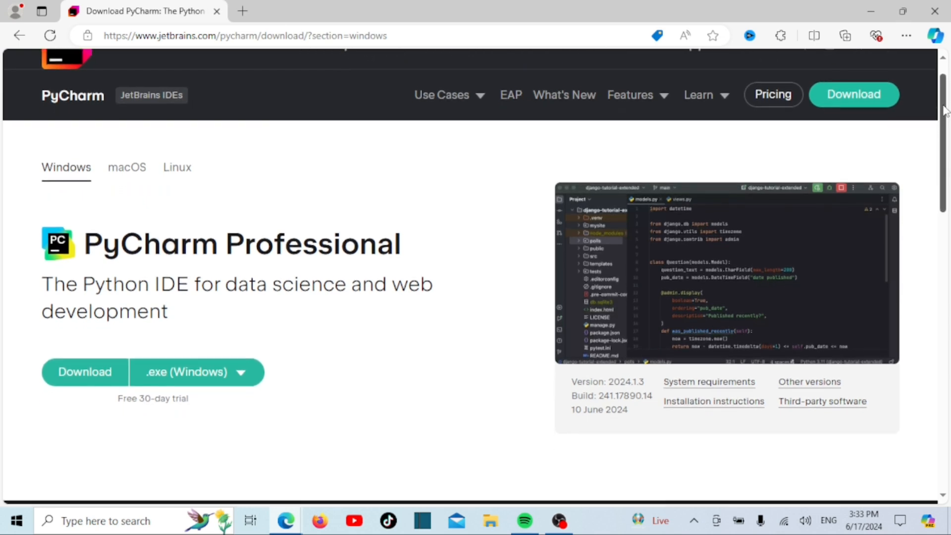
pyautogui.scroll(-3)
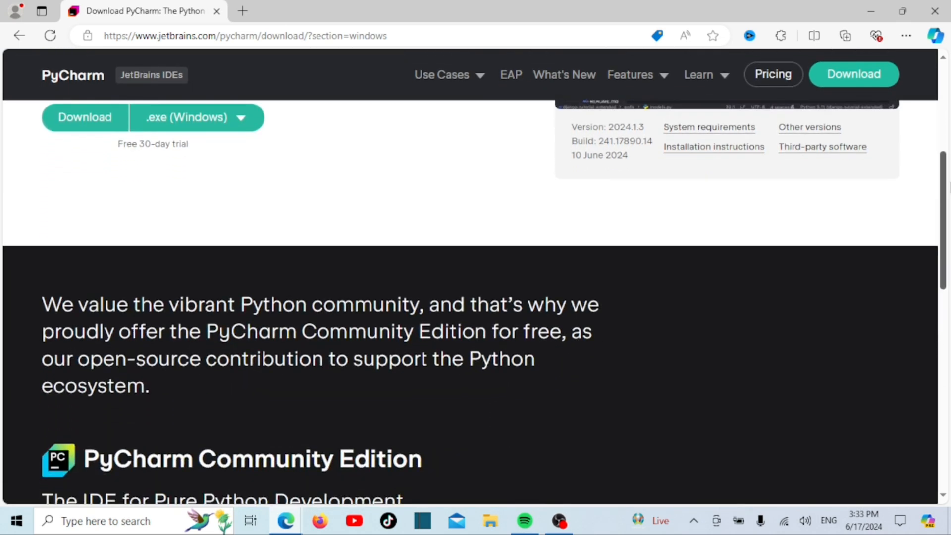
pyautogui.scroll(-3)
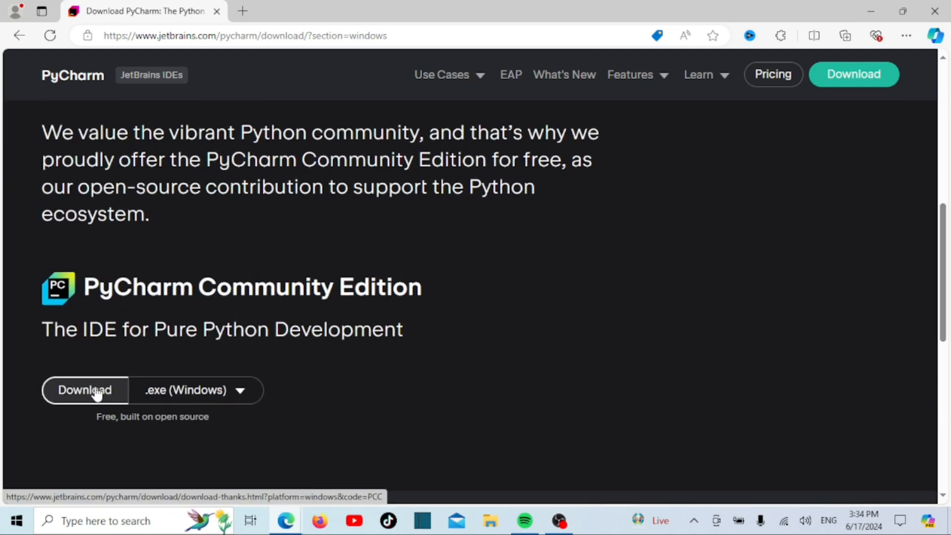
pyautogui.click(84, 390)
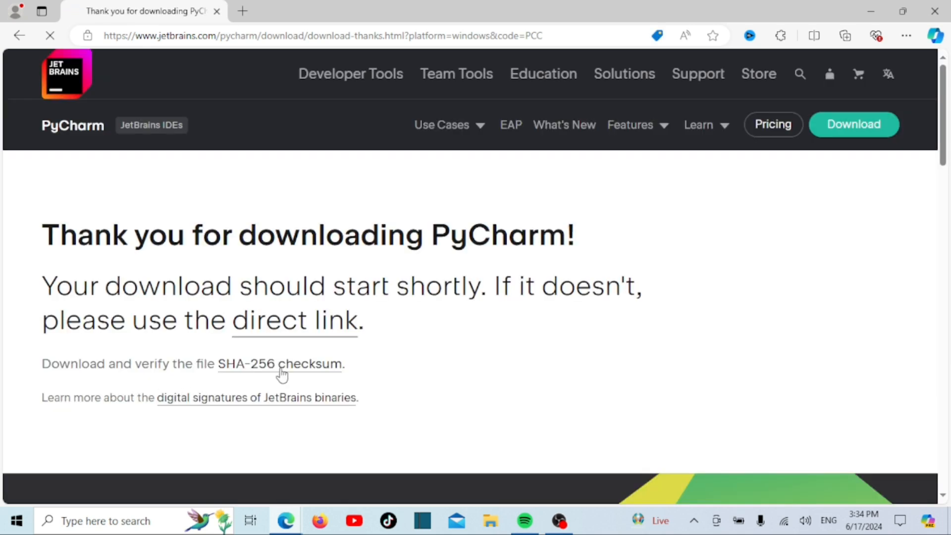
pyautogui.click(844, 36)
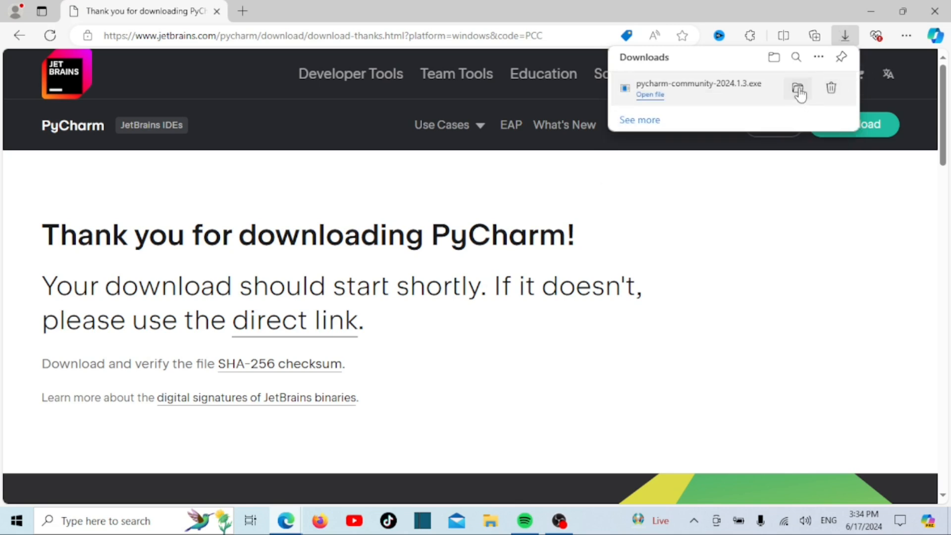
# - Launch pycharm-community-2024.1.3.exe from the Downloads folder
pyautogui.click(799, 88)
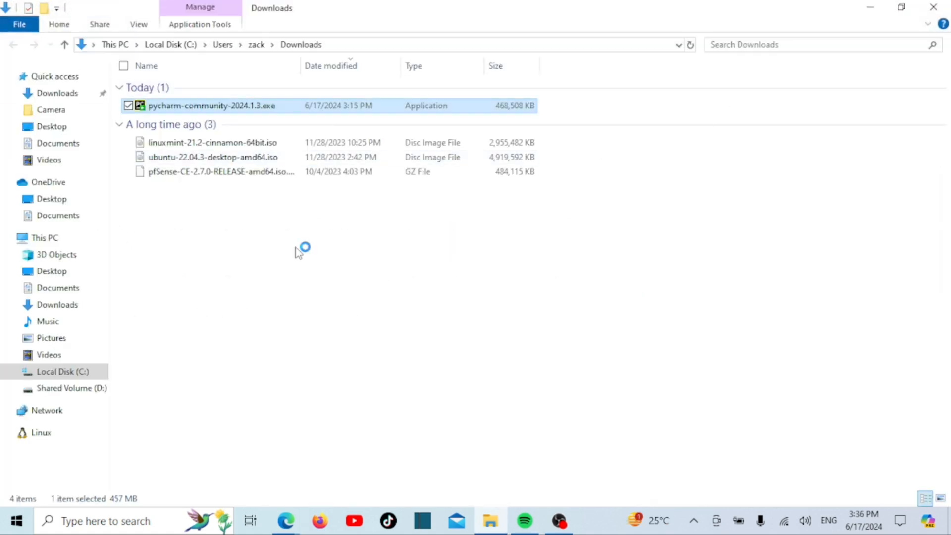
pyautogui.doubleClick(211, 106)
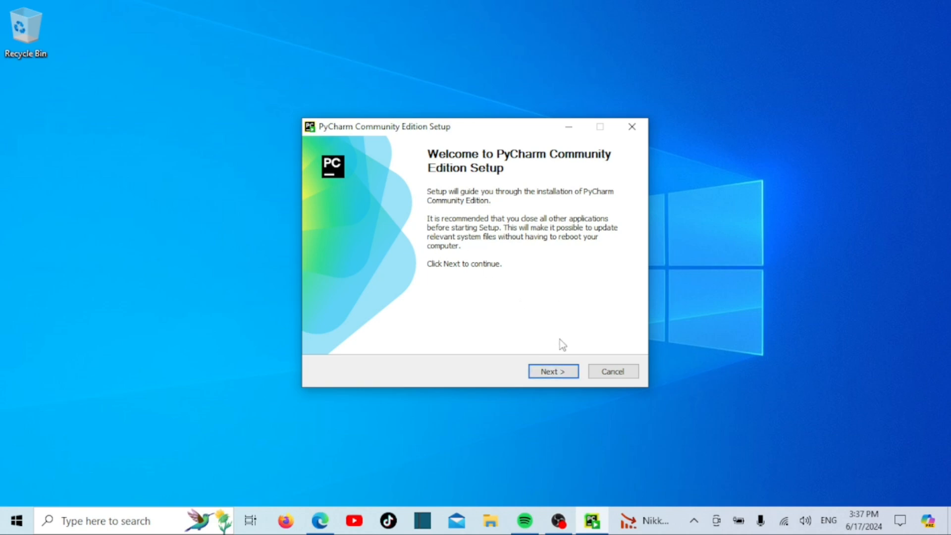
# - Advance past the welcome page keeping the default Program Files destination folder
pyautogui.click(552, 371)
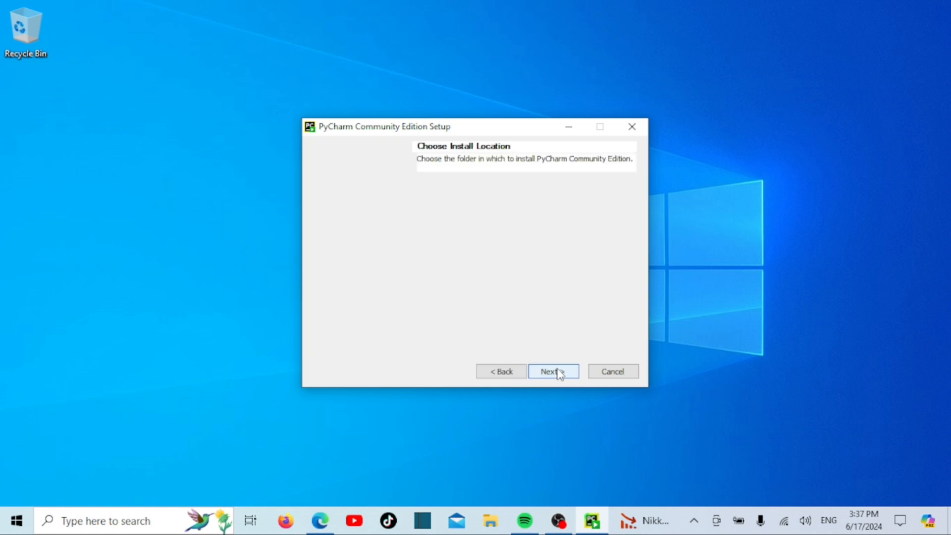
pyautogui.click(552, 370)
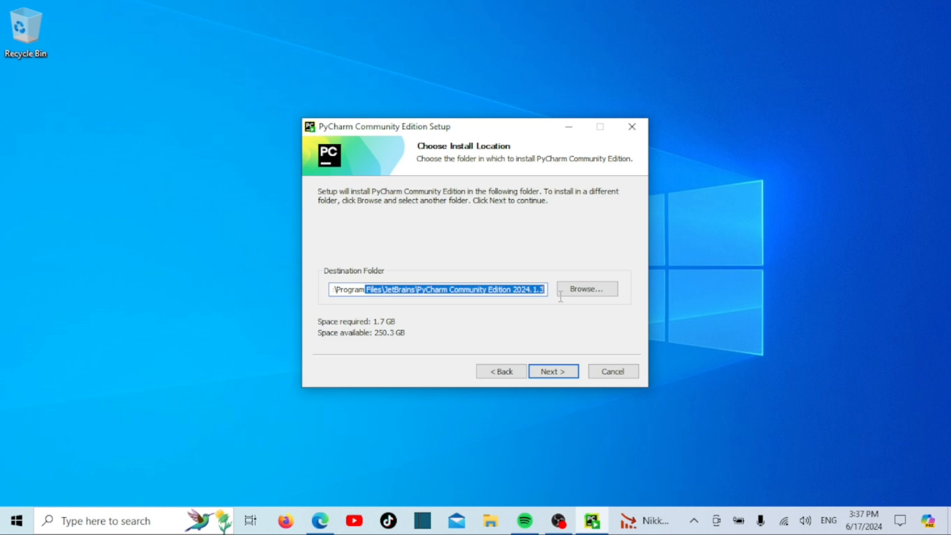
pyautogui.moveTo(548, 312)
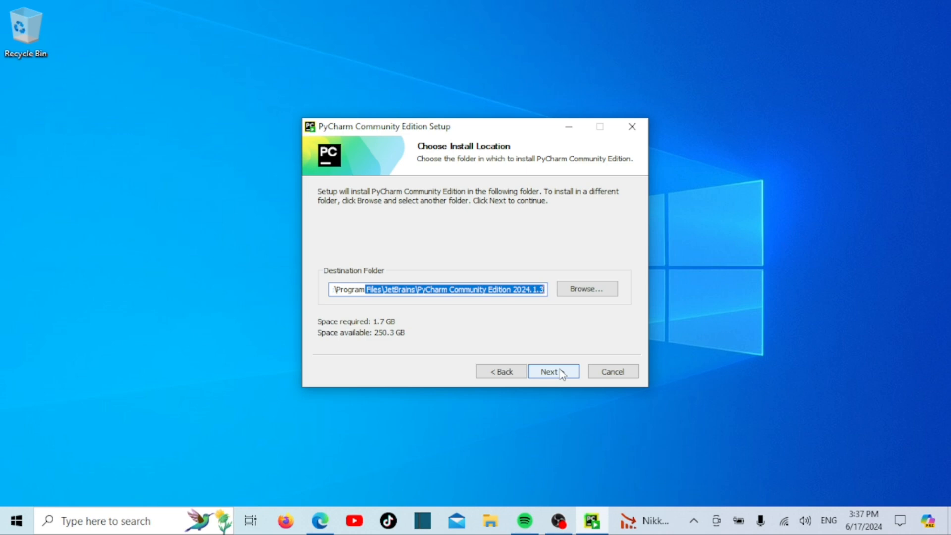
pyautogui.click(552, 370)
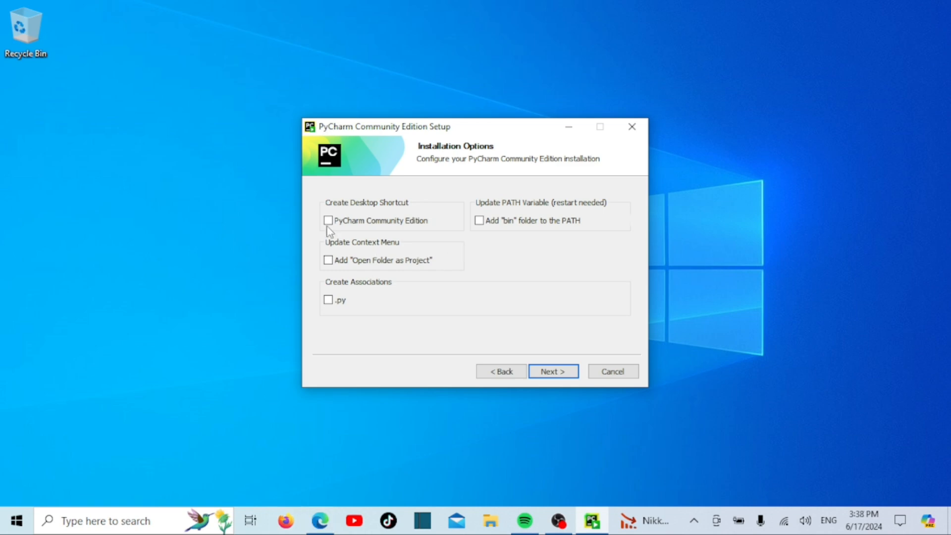
# - Enable desktop shortcut, PATH update, Open Folder as Project and .py association, then continue
pyautogui.click(328, 220)
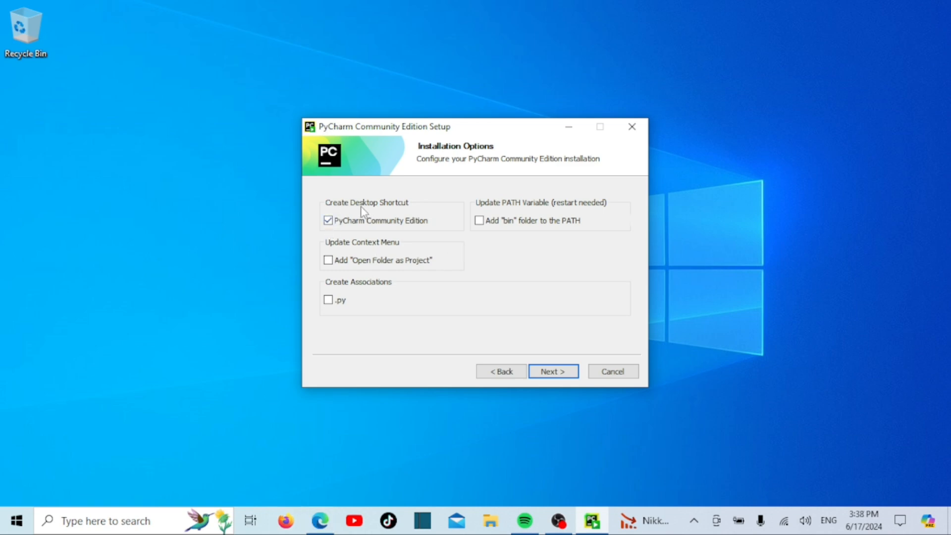
pyautogui.click(328, 260)
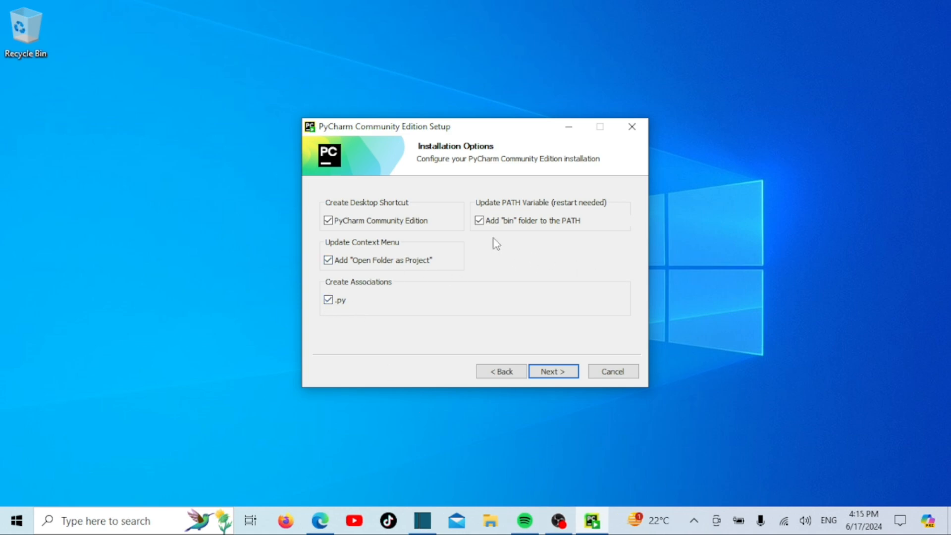
pyautogui.click(478, 220)
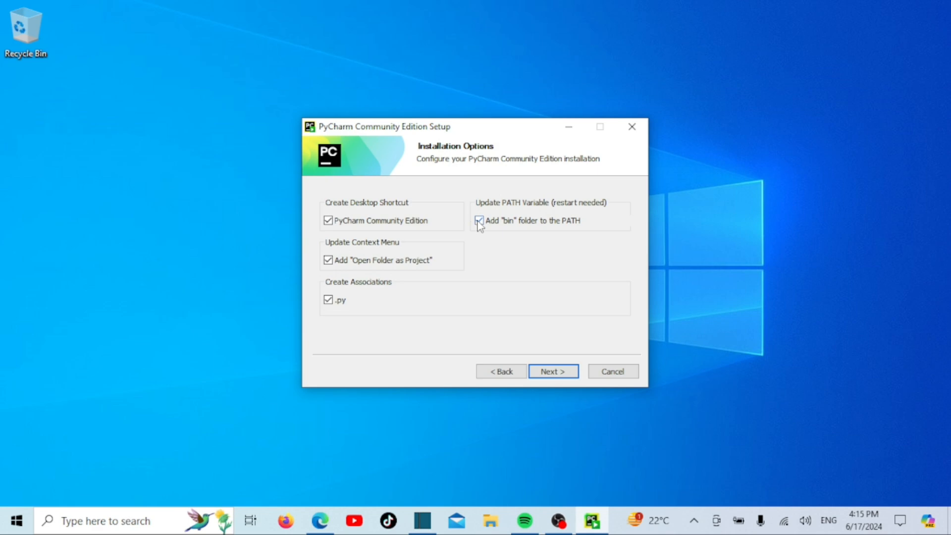
pyautogui.click(551, 370)
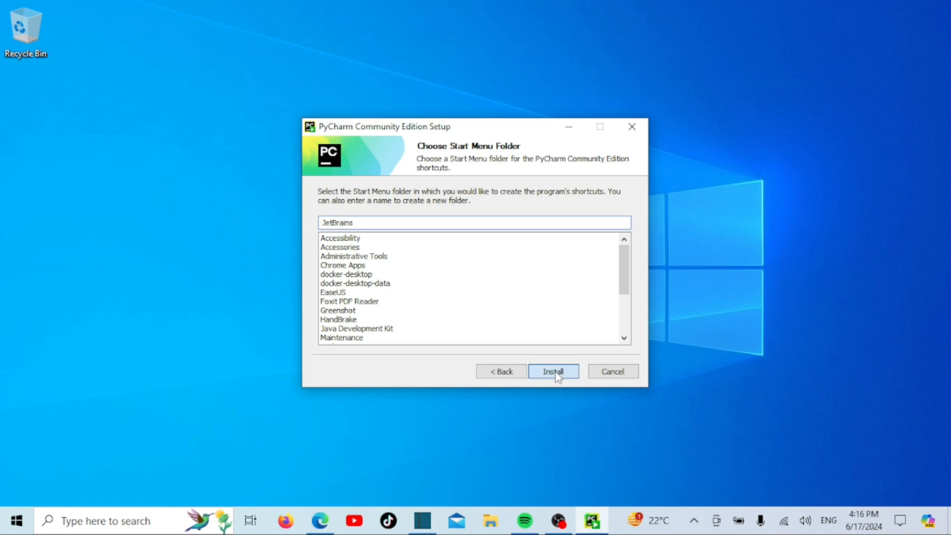
pyautogui.click(552, 370)
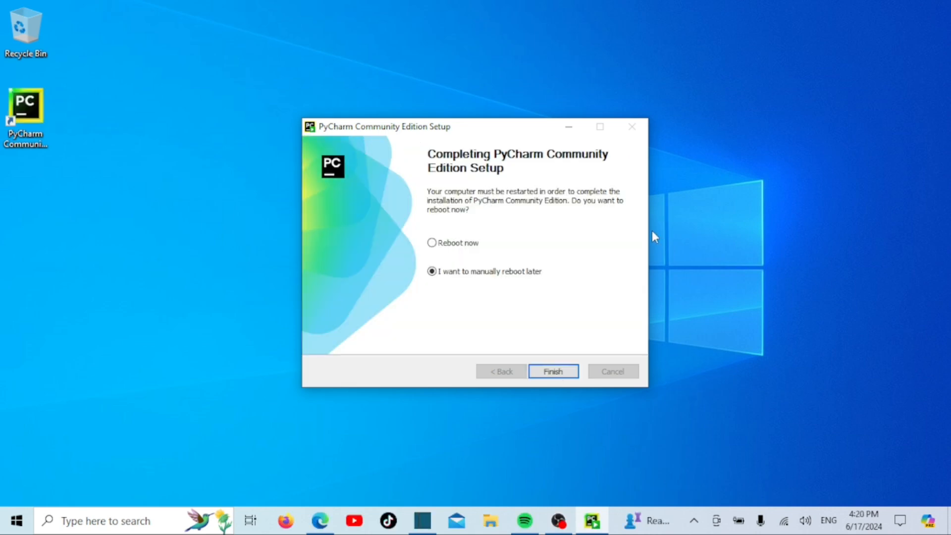
pyautogui.moveTo(511, 264)
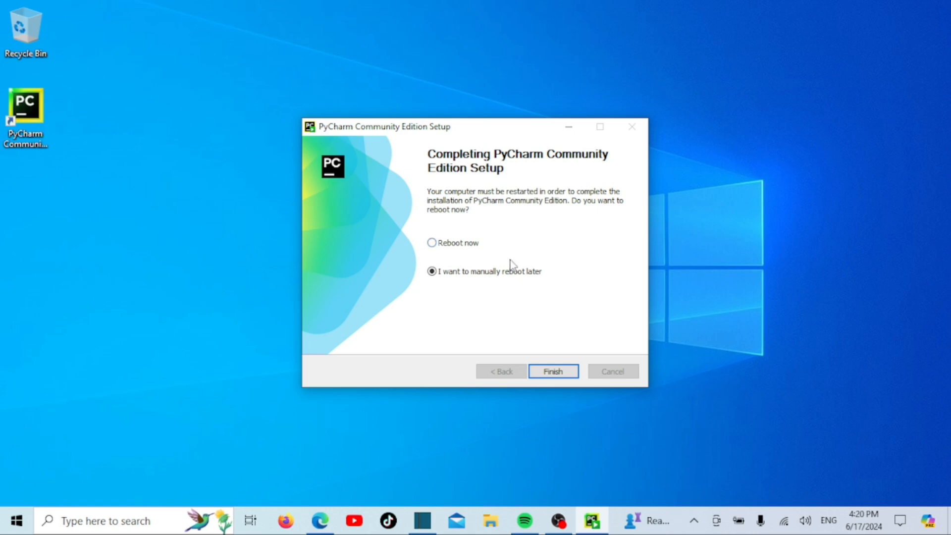
pyautogui.moveTo(431, 244)
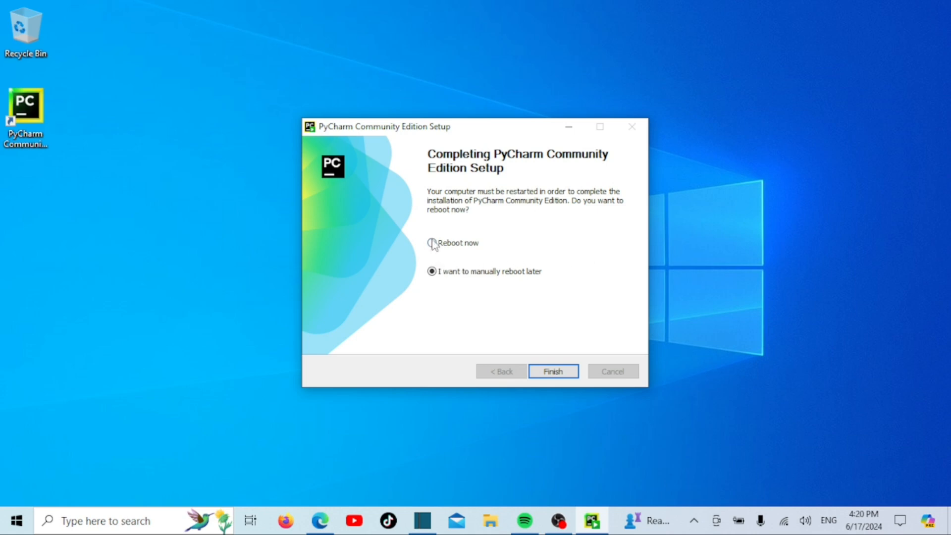
# - Finish setup with 'Reboot now' selected so the computer restarts immediately
pyautogui.click(431, 243)
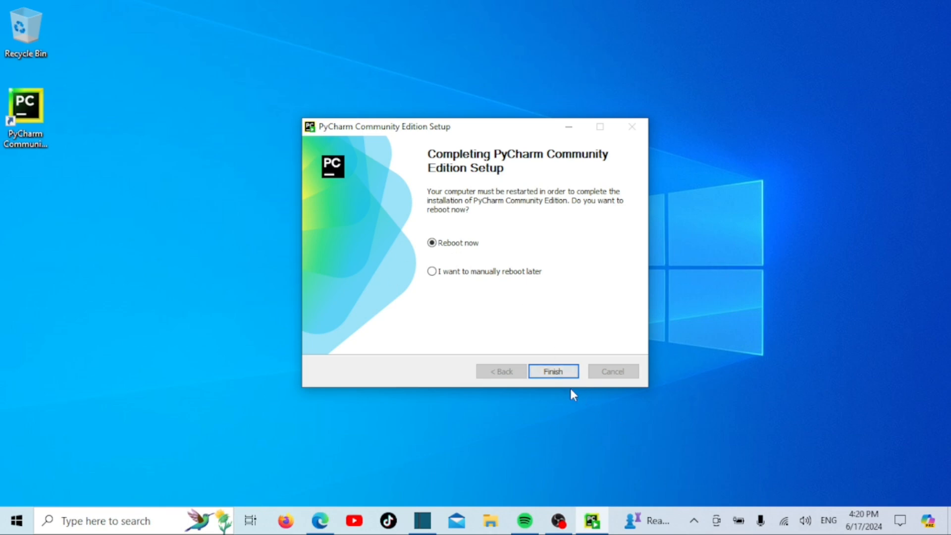
pyautogui.click(552, 370)
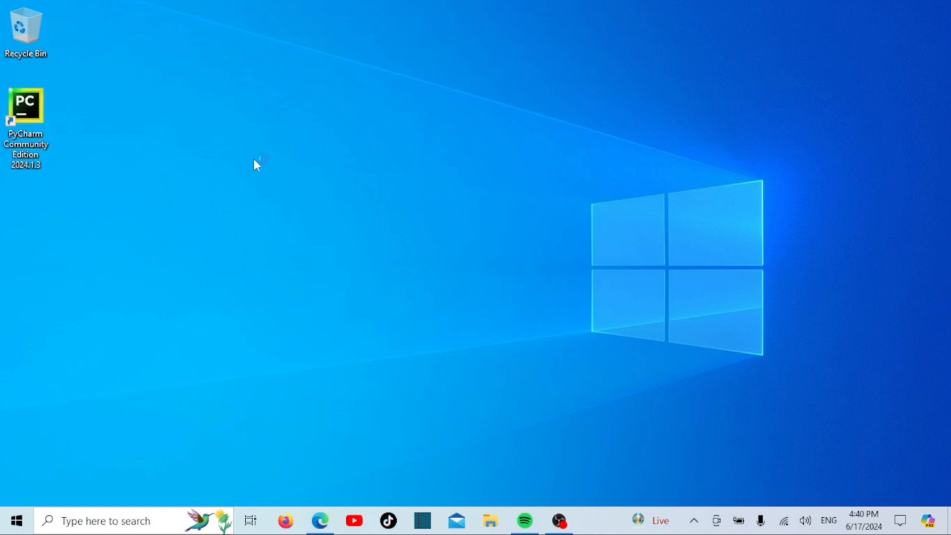
# - Launch PyCharm, accept the user agreement and agree to send anonymous statistics
pyautogui.doubleClick(25, 104)
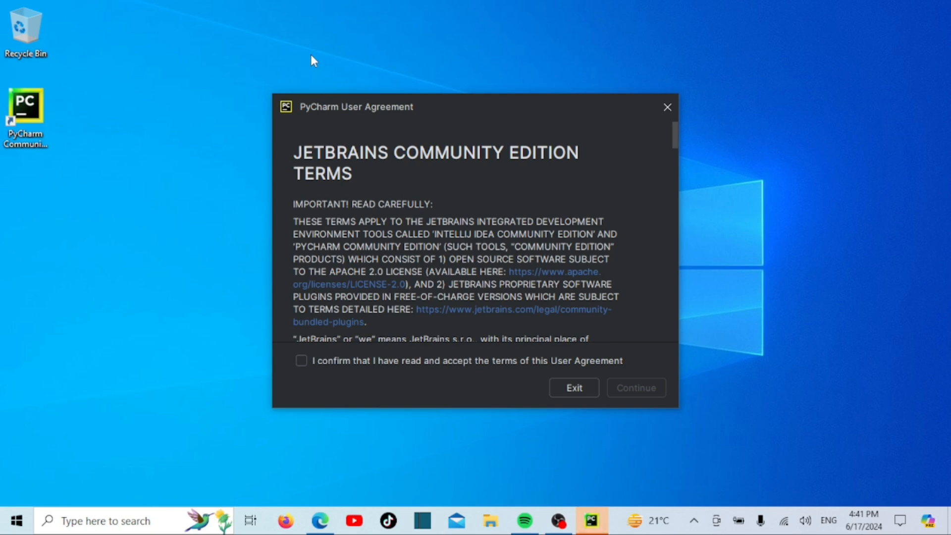
pyautogui.moveTo(321, 345)
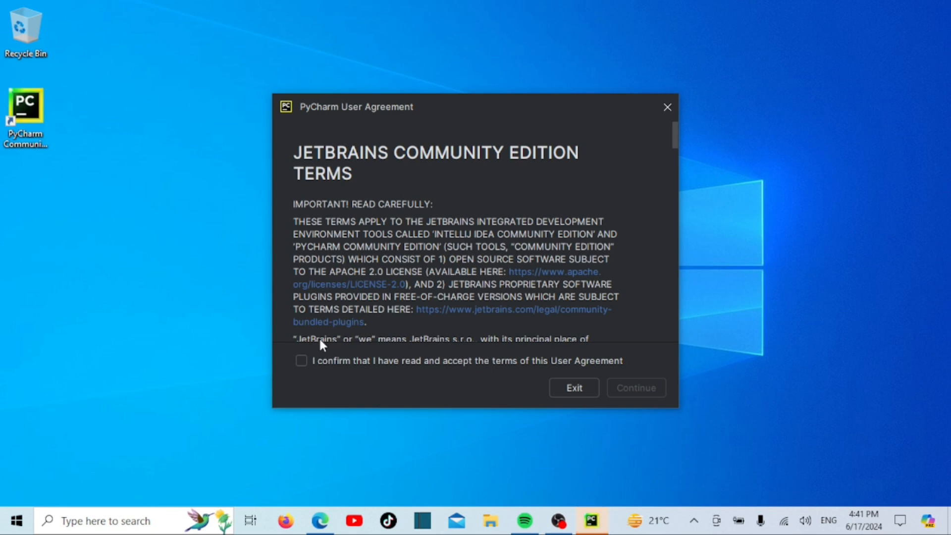
pyautogui.click(302, 361)
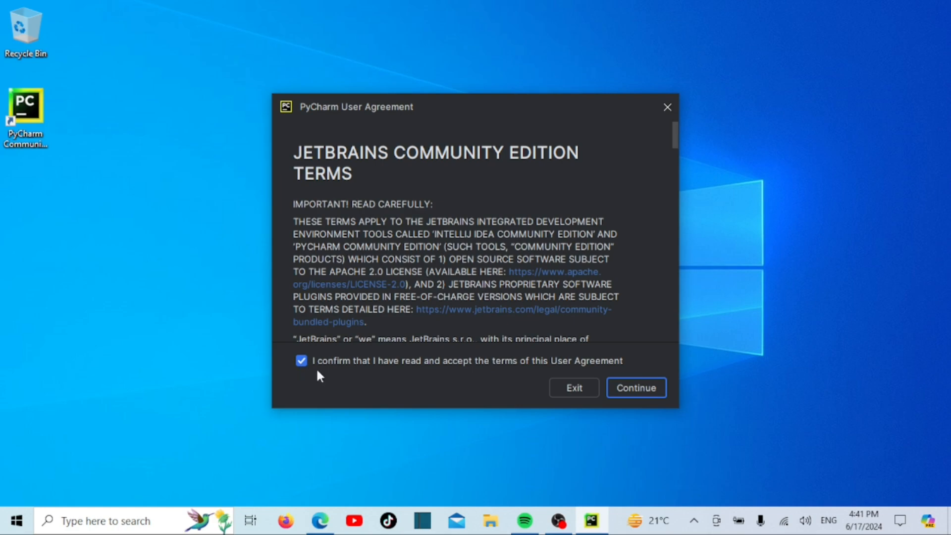
pyautogui.moveTo(678, 136)
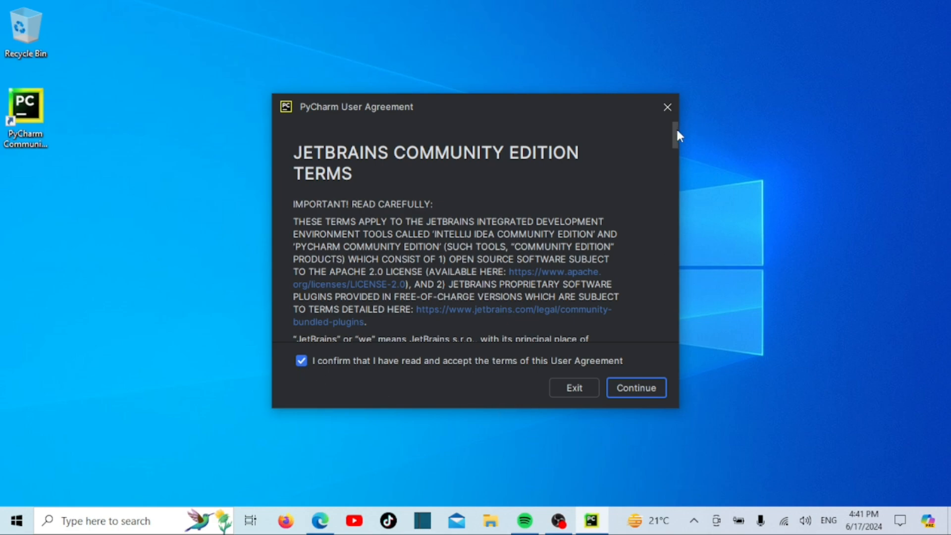
pyautogui.scroll(-3)
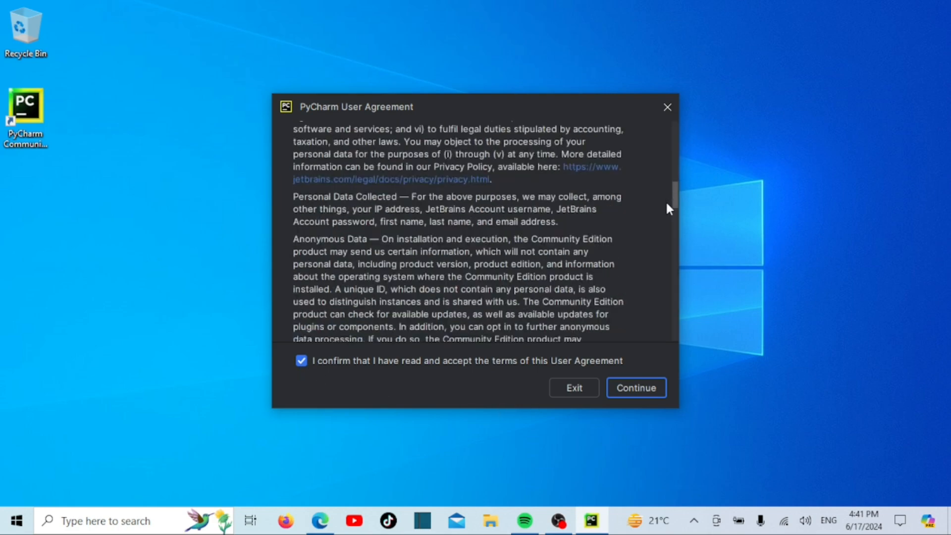
pyautogui.scroll(-3)
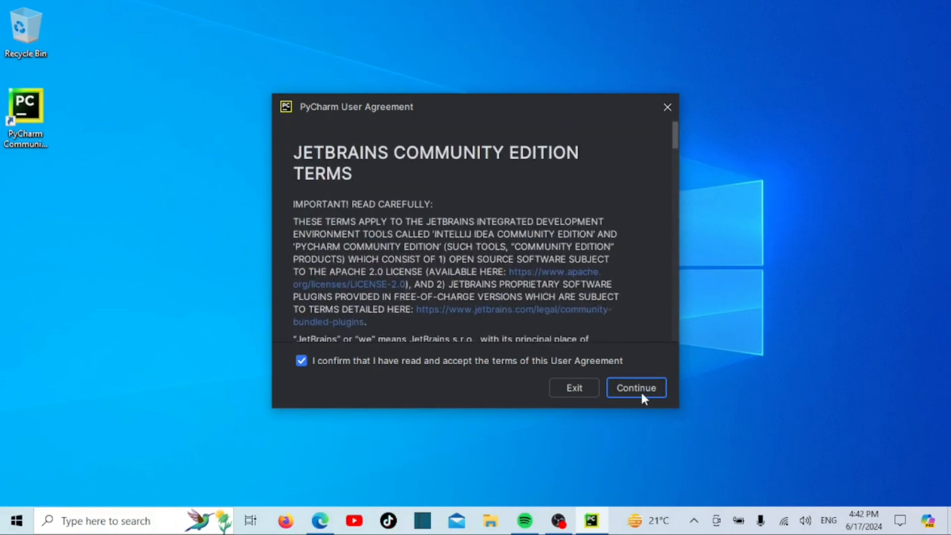
pyautogui.click(635, 387)
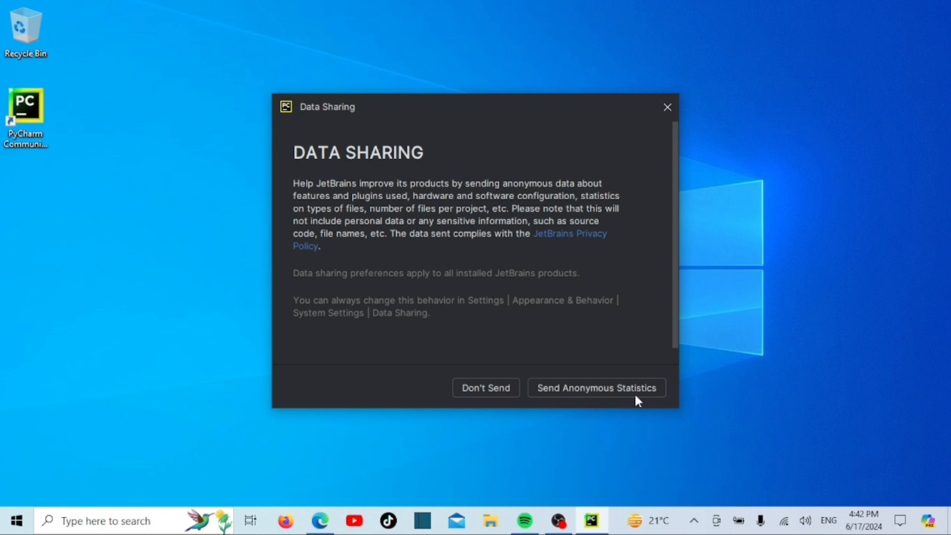
pyautogui.click(595, 387)
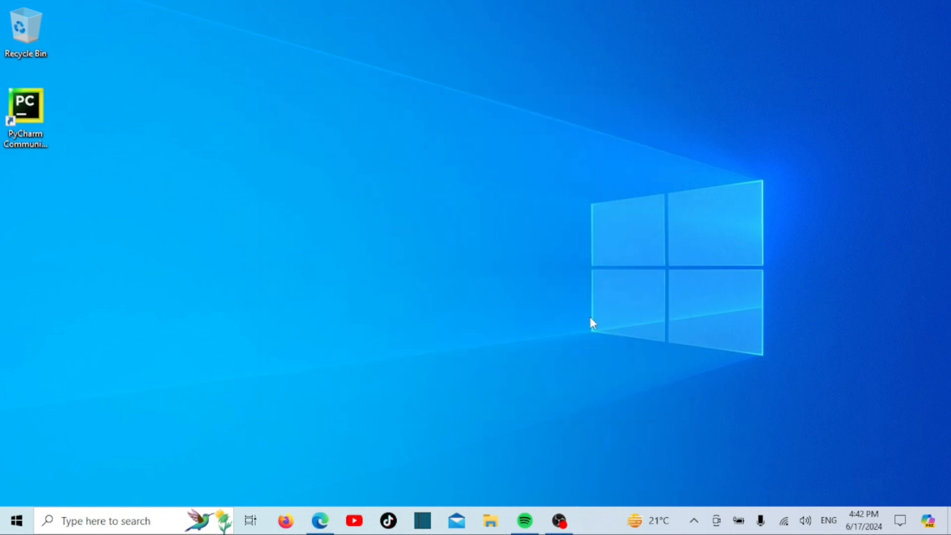
pyautogui.moveTo(414, 498)
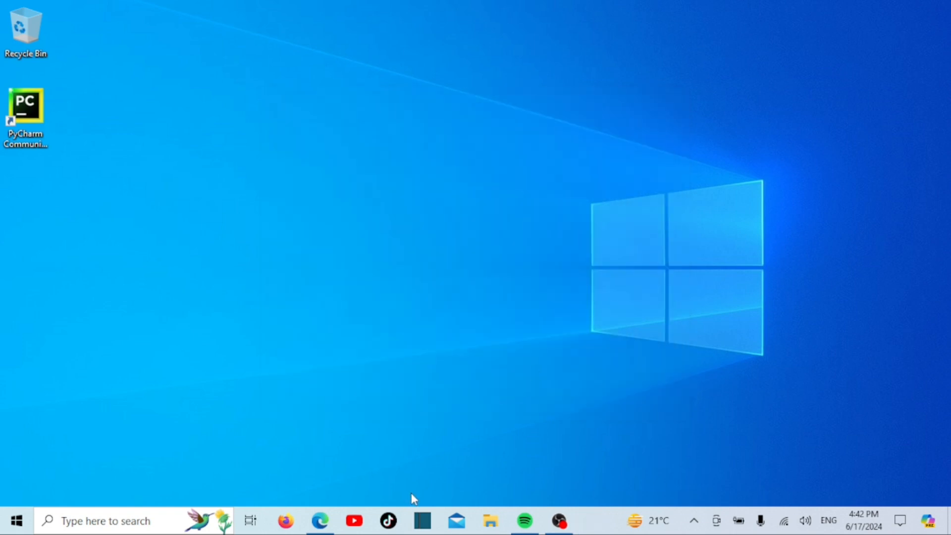
pyautogui.doubleClick(26, 106)
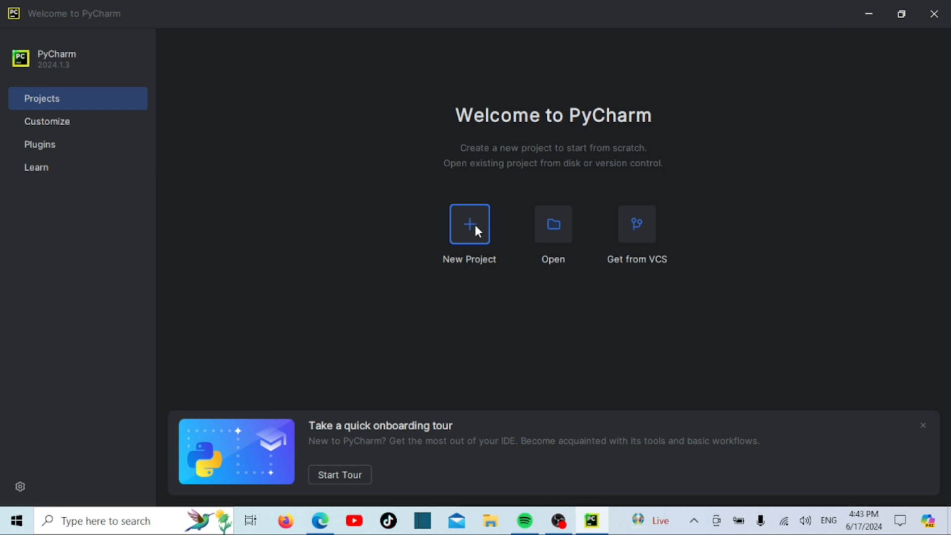
# - Create the pure Python project pythonProject with a welcome script and Python 3.12.3
pyautogui.click(469, 224)
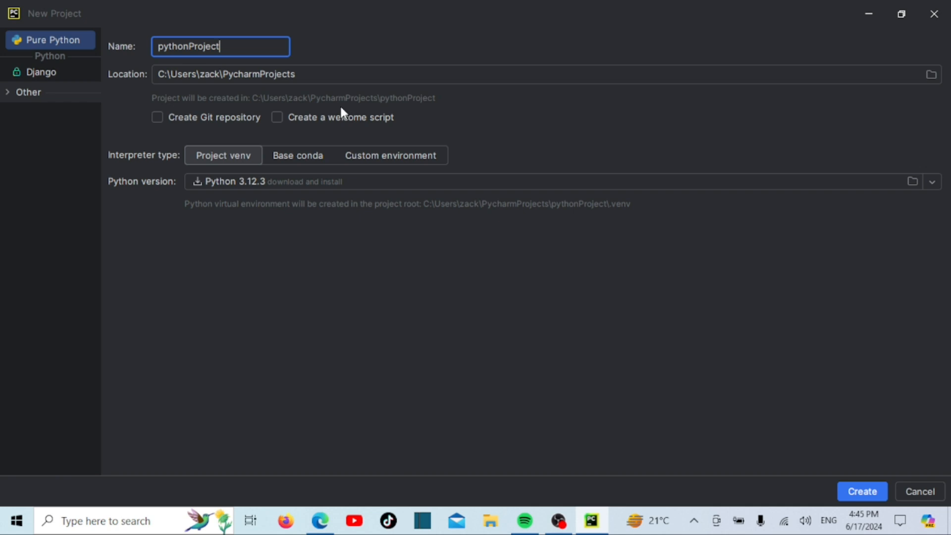
pyautogui.moveTo(281, 129)
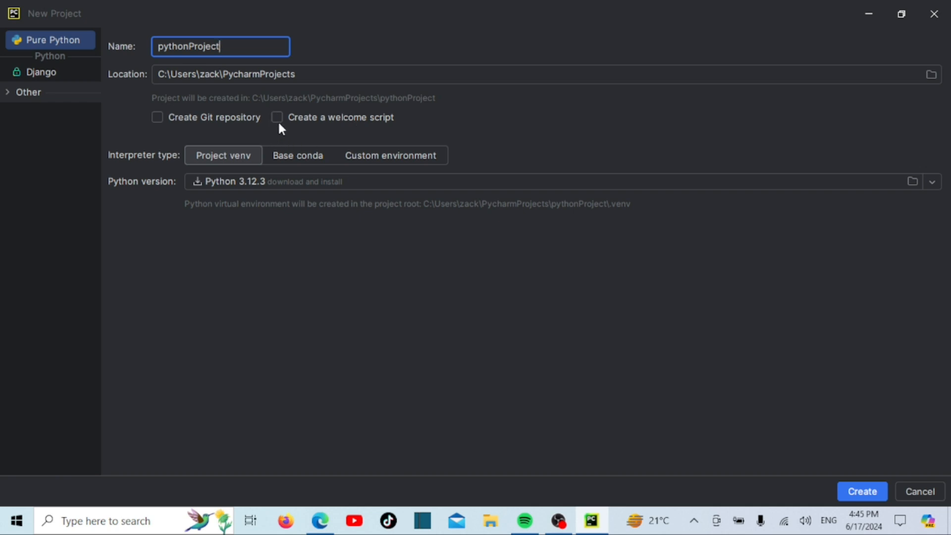
pyautogui.click(277, 116)
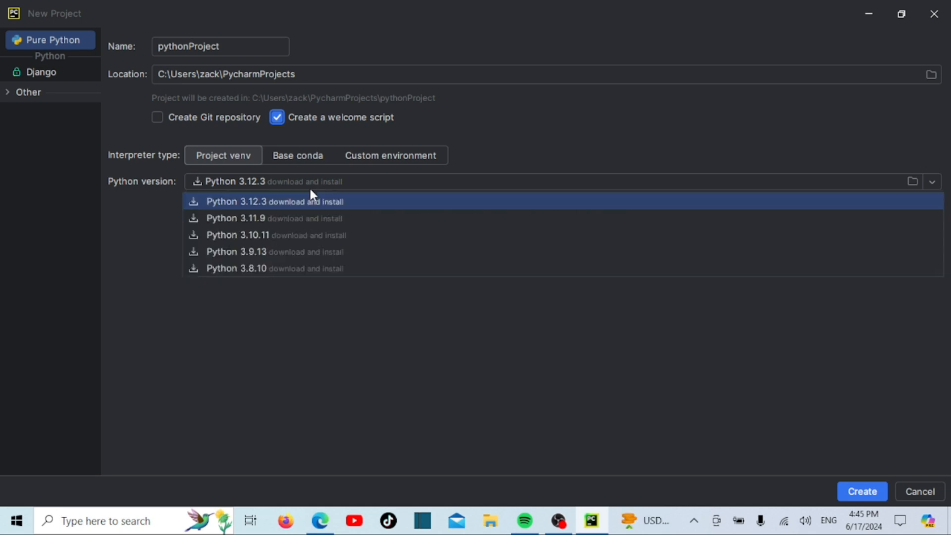
pyautogui.moveTo(306, 218)
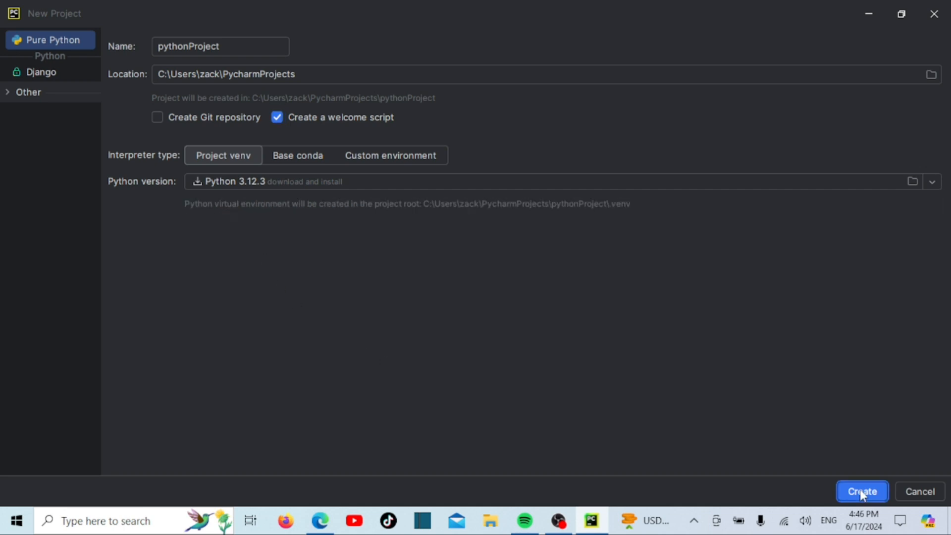
pyautogui.click(860, 492)
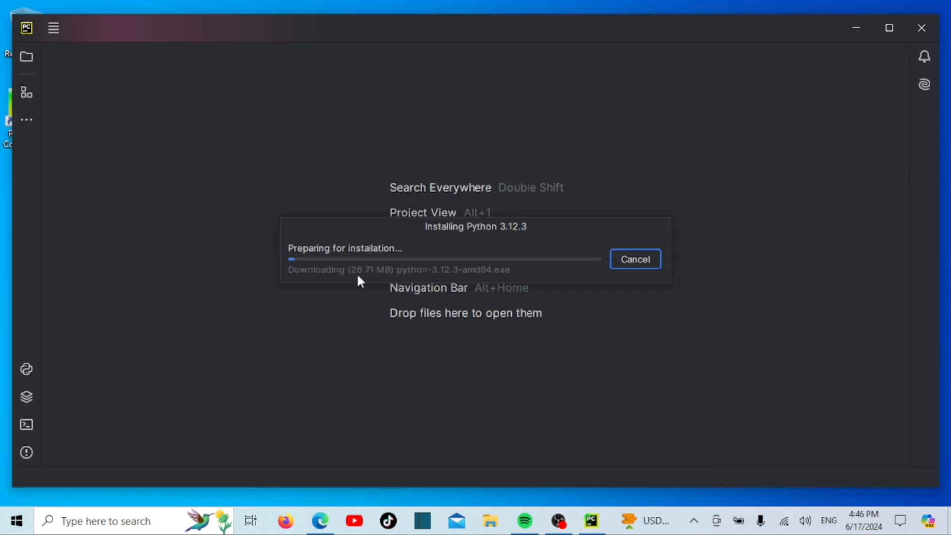
pyautogui.moveTo(443, 289)
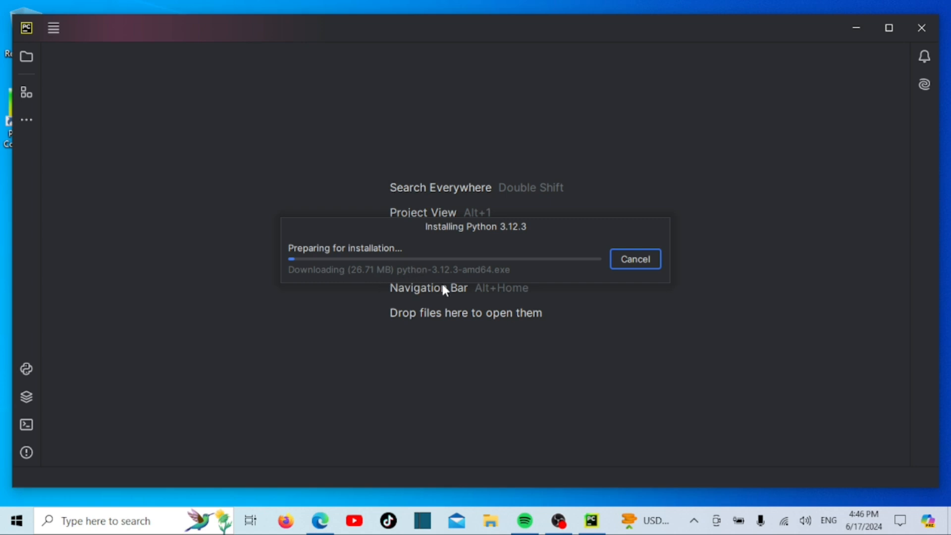
pyautogui.moveTo(420, 462)
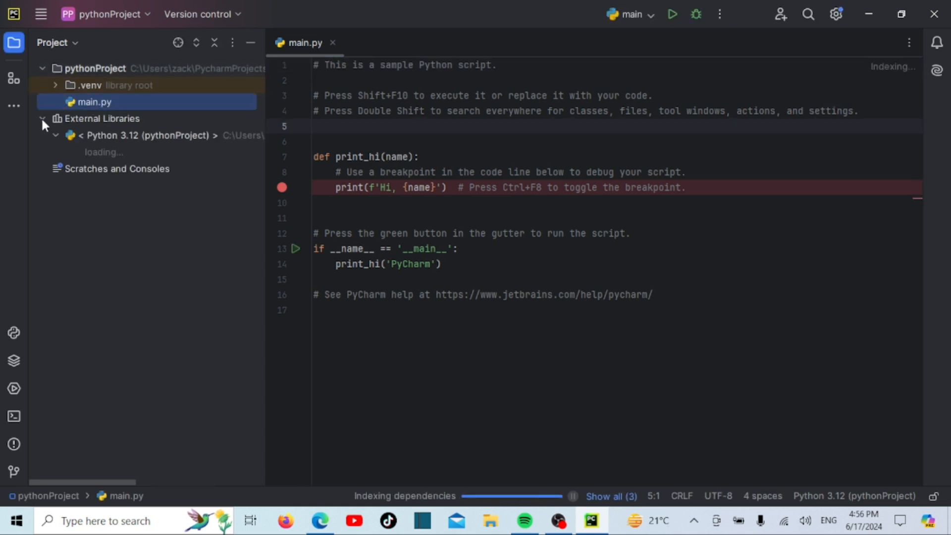
# - Expand External Libraries and run main.py to print 'Hi, PyCharm' with exit code 0
pyautogui.click(55, 136)
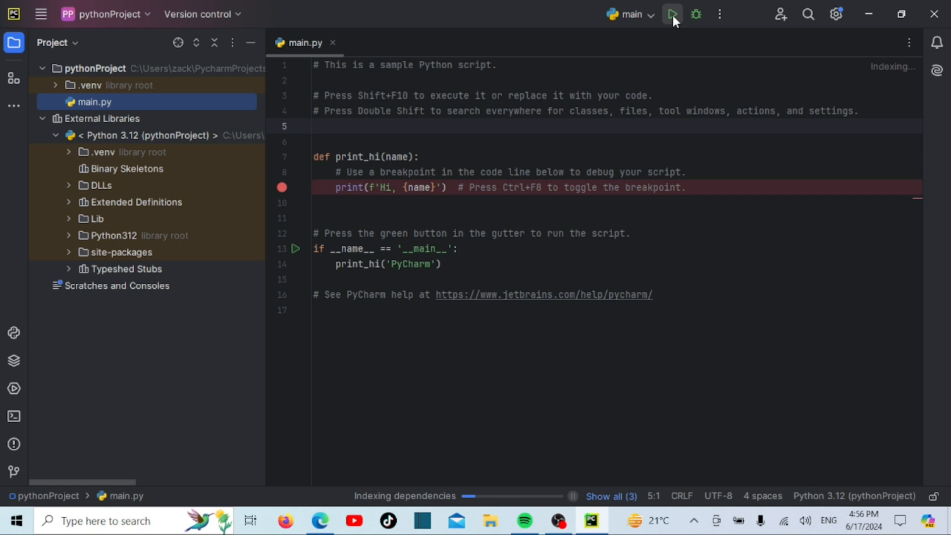
pyautogui.click(672, 14)
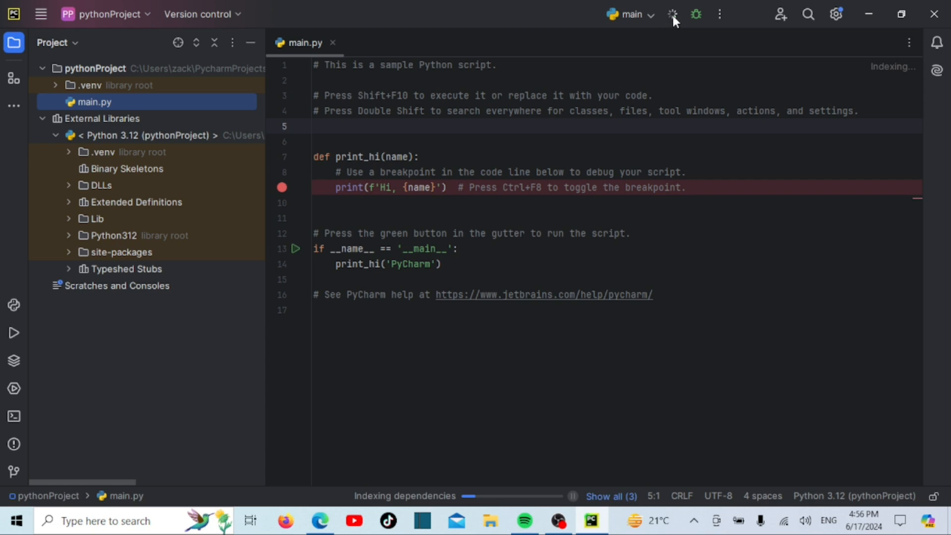
pyautogui.click(671, 14)
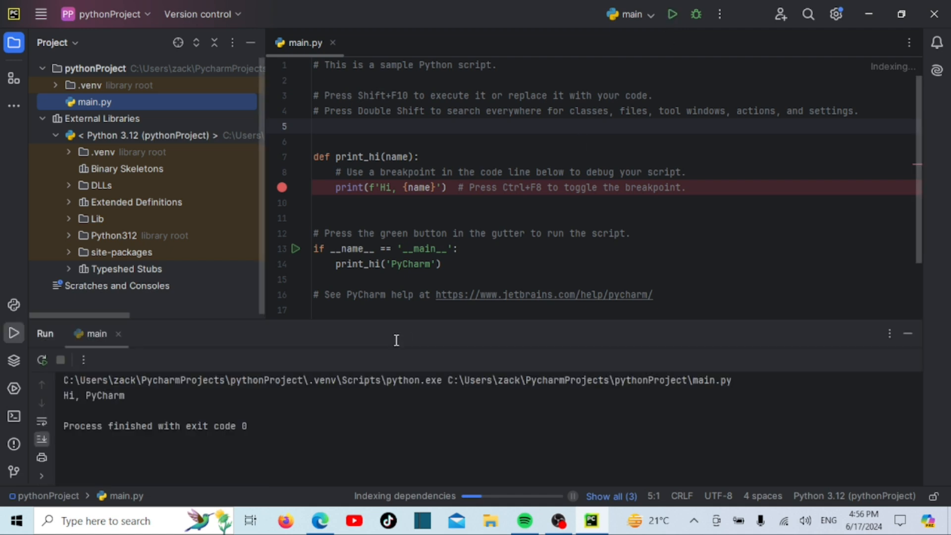